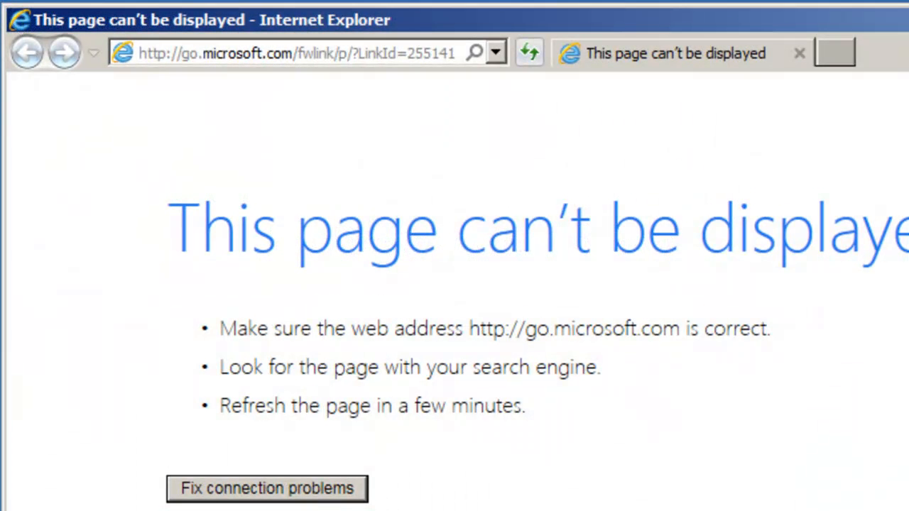
mouse_move(486, 89)
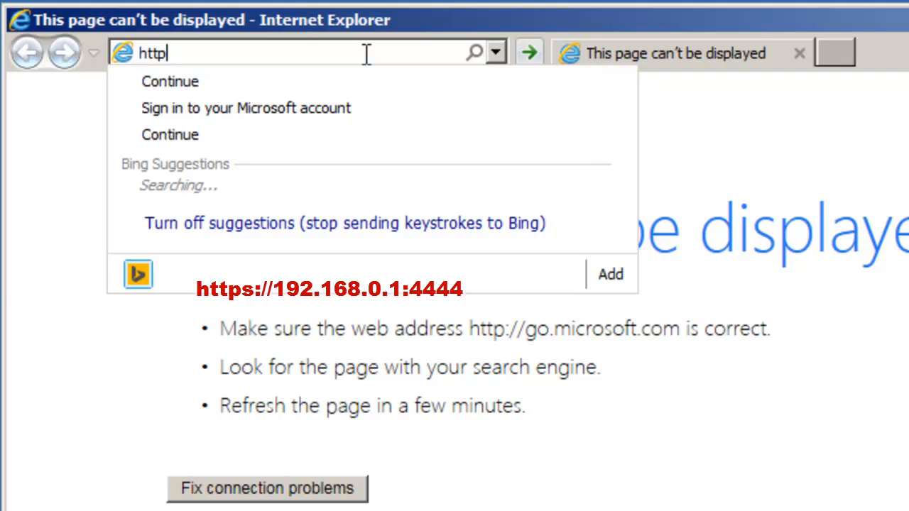
text(https://192.168.0.1:4444/)
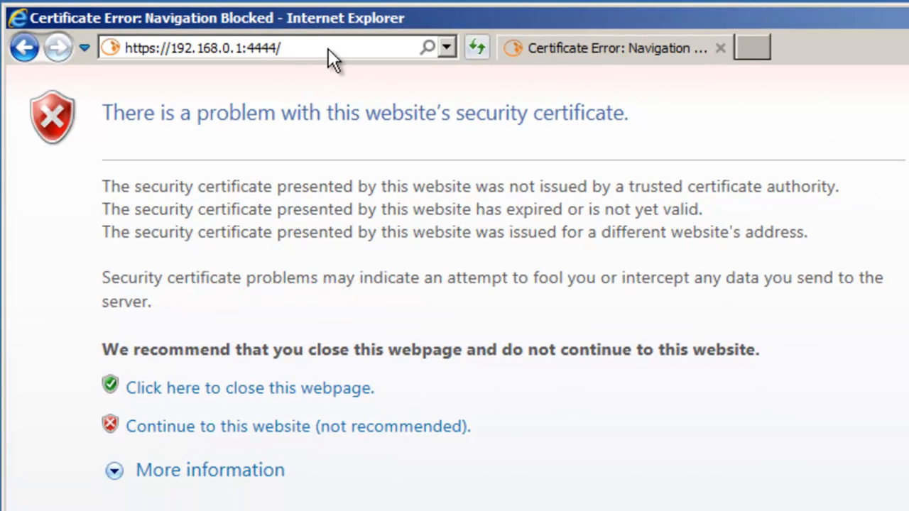
mouse_move(795, 508)
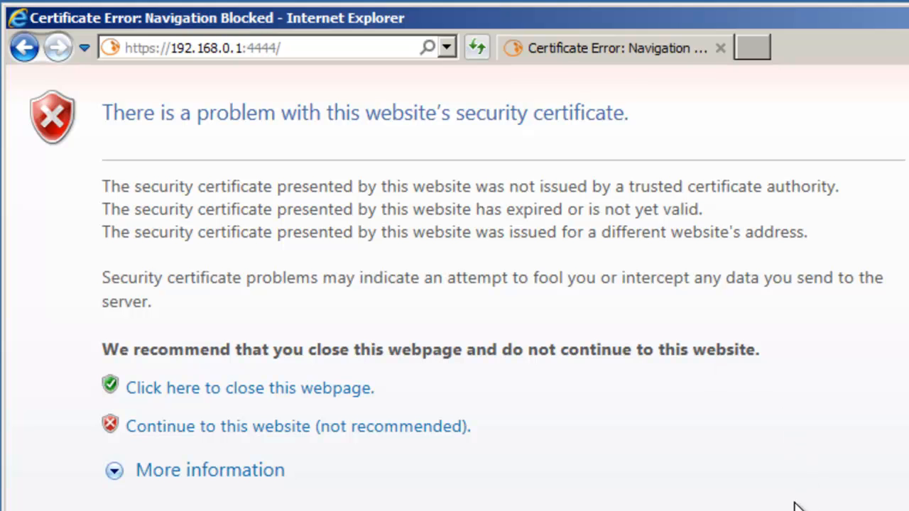
mouse_move(772, 495)
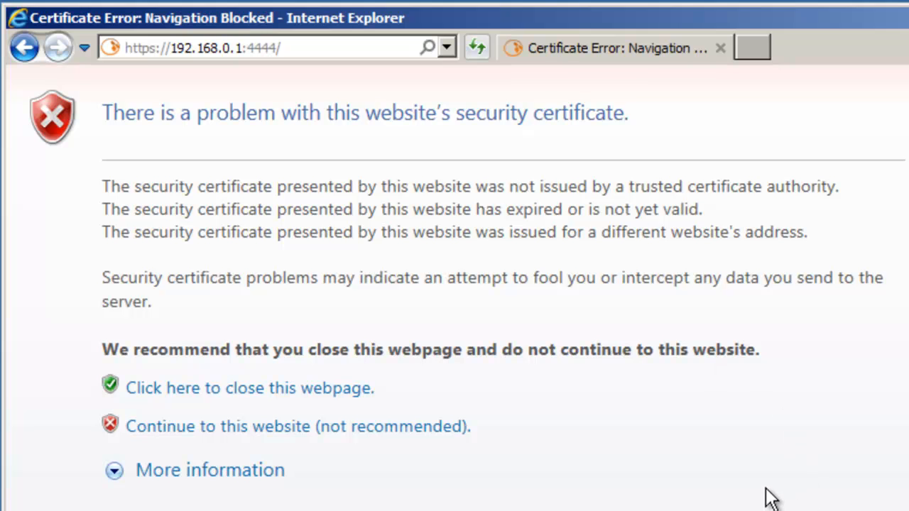
mouse_move(391, 494)
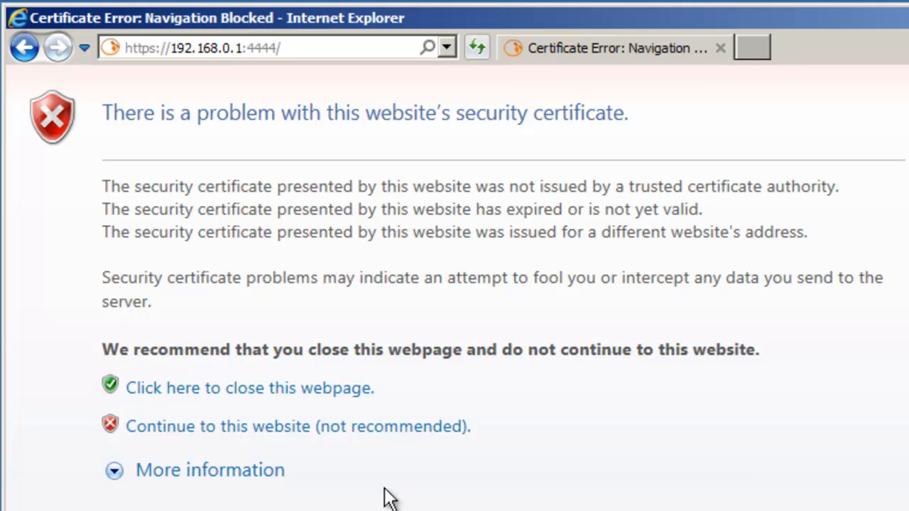
mouse_move(312, 426)
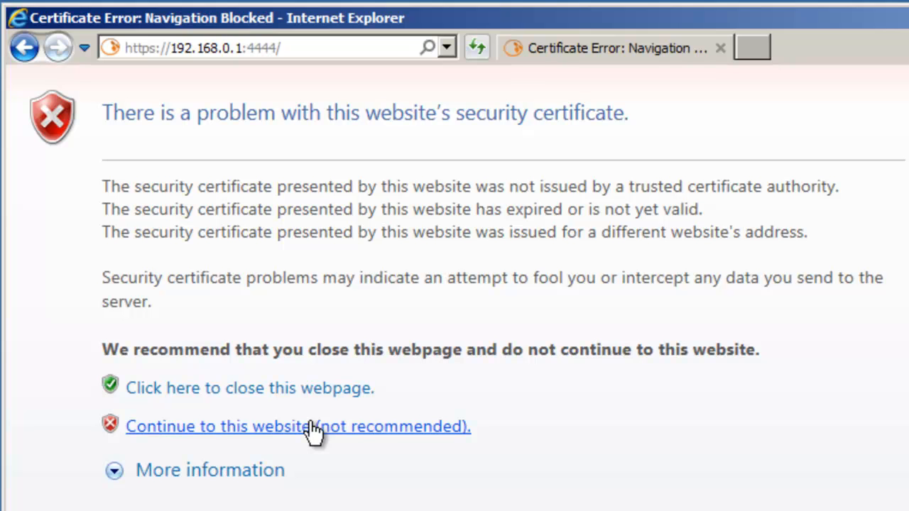
Continue past the certificate error to the WebAdmin site.
click(297, 427)
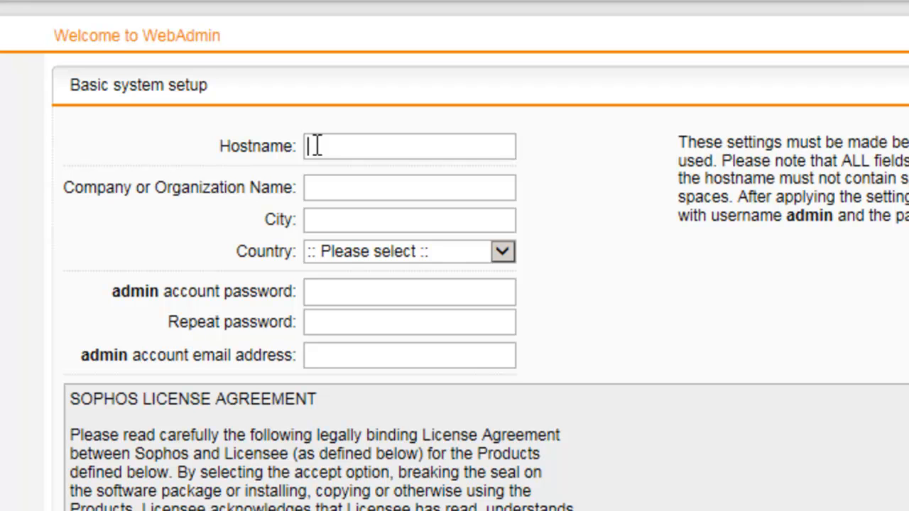
Enter hostname firewalls.com, company Firewalls.com, city Indianpolis, United States, password, and admin email.
text(firewall)
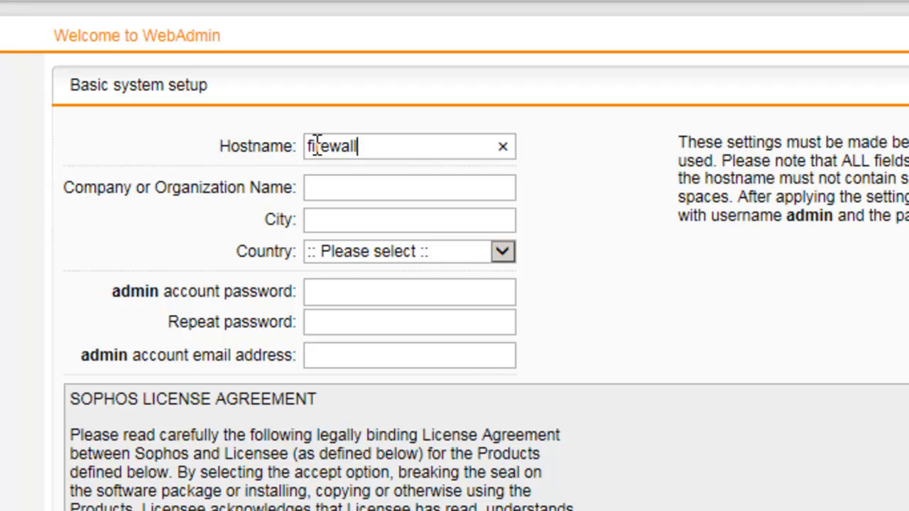
text(s.com)
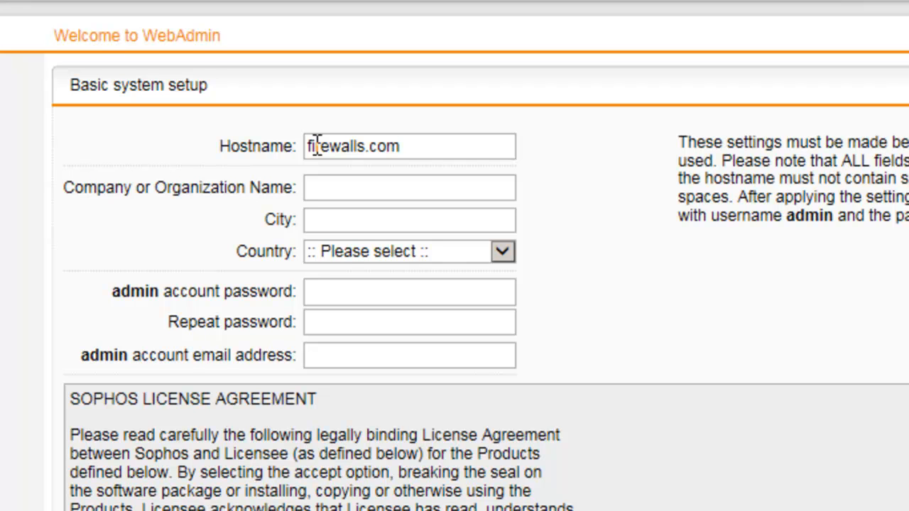
text(Firewalls.com)
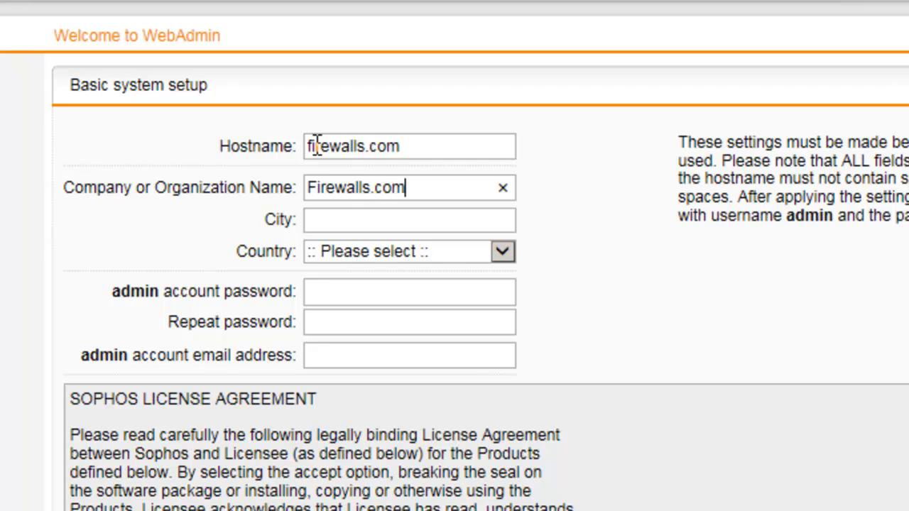
text(Indianpolis)
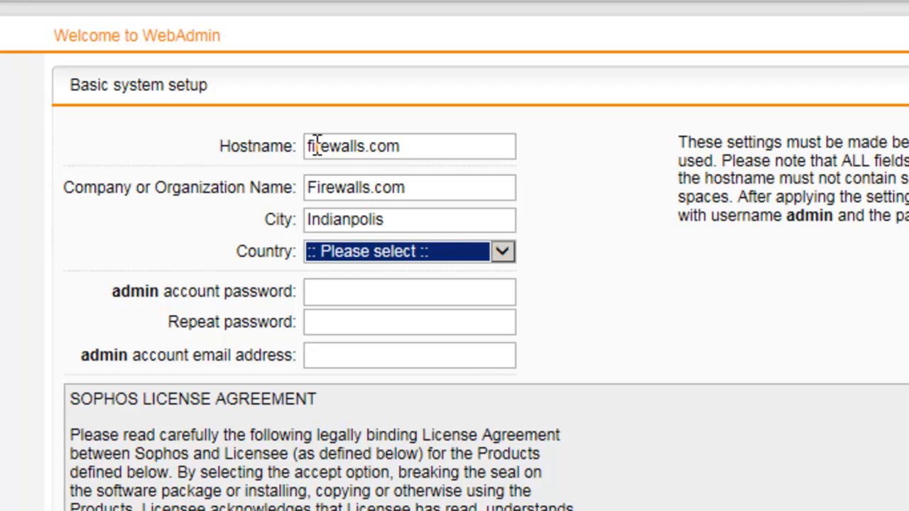
click(409, 250)
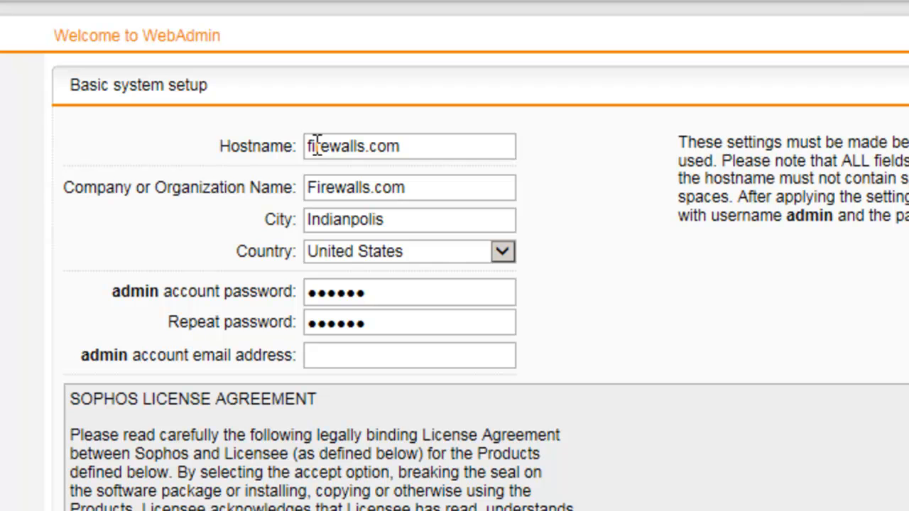
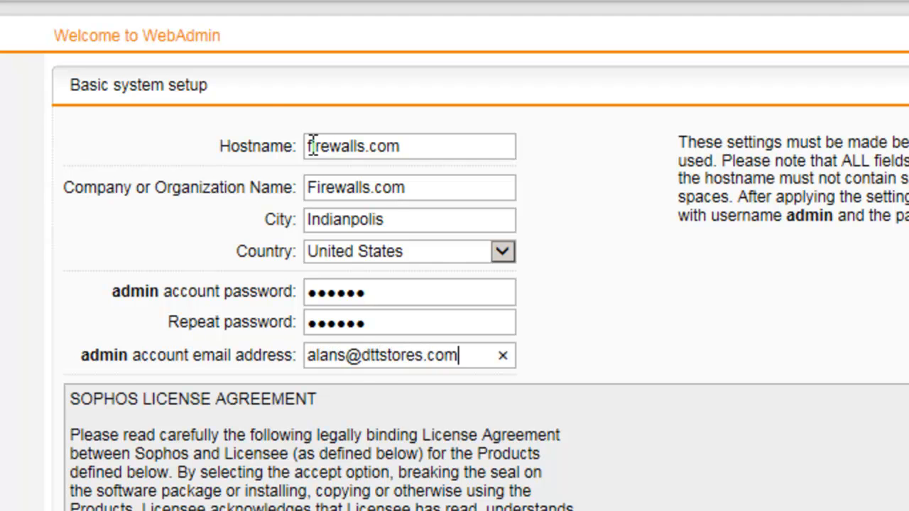
Scroll past the license text and accept the license agreement.
scroll(down, 3)
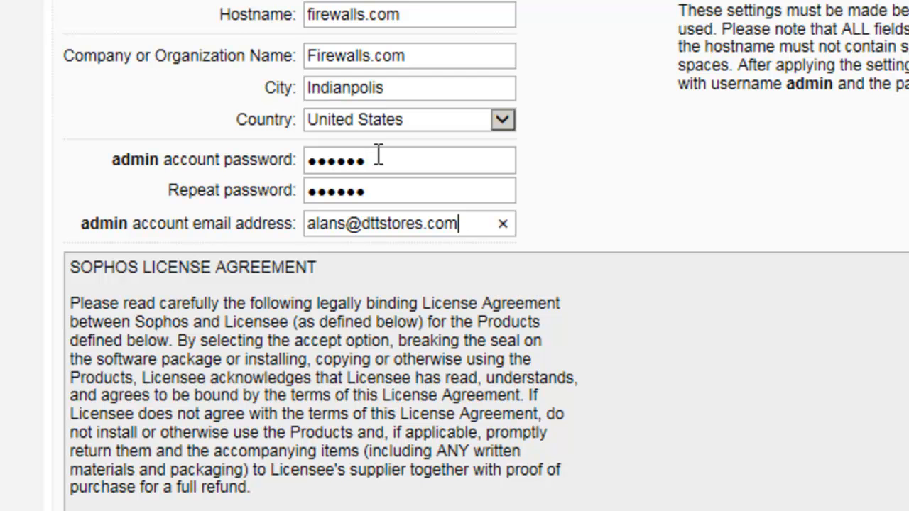
mouse_move(365, 342)
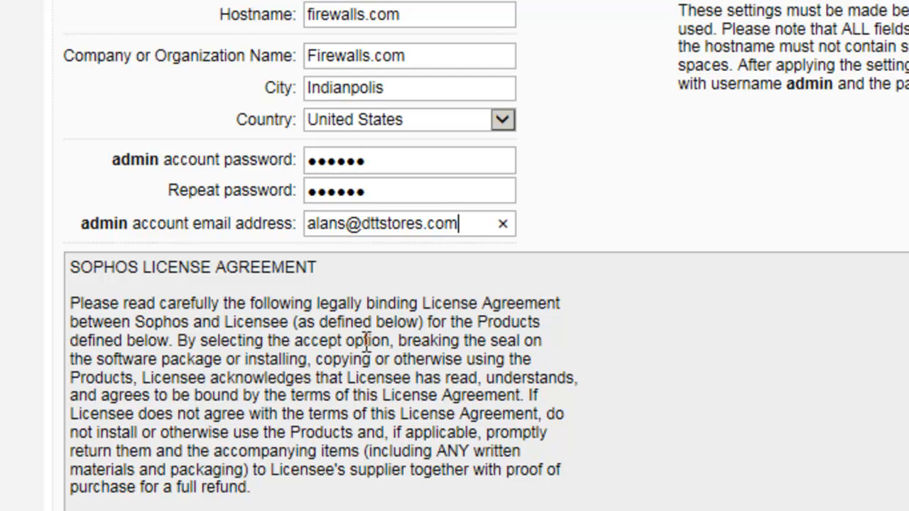
scroll(down, 3)
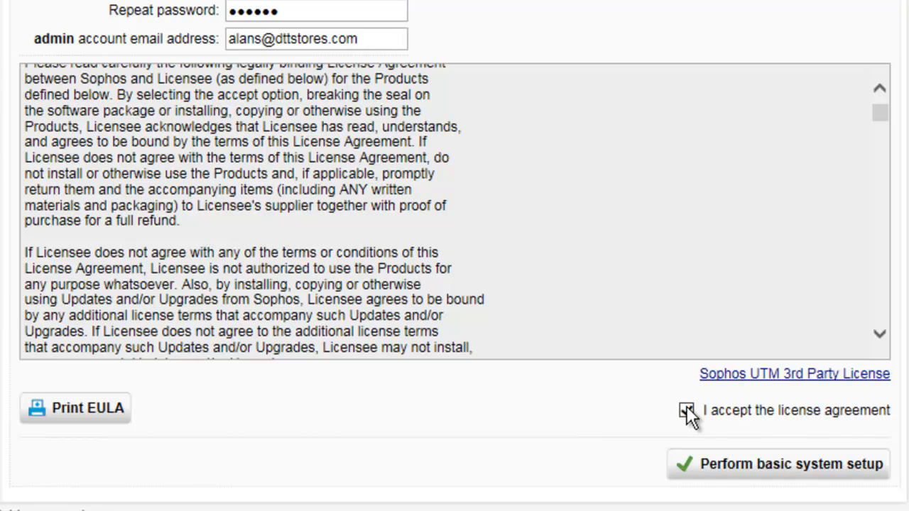
click(686, 411)
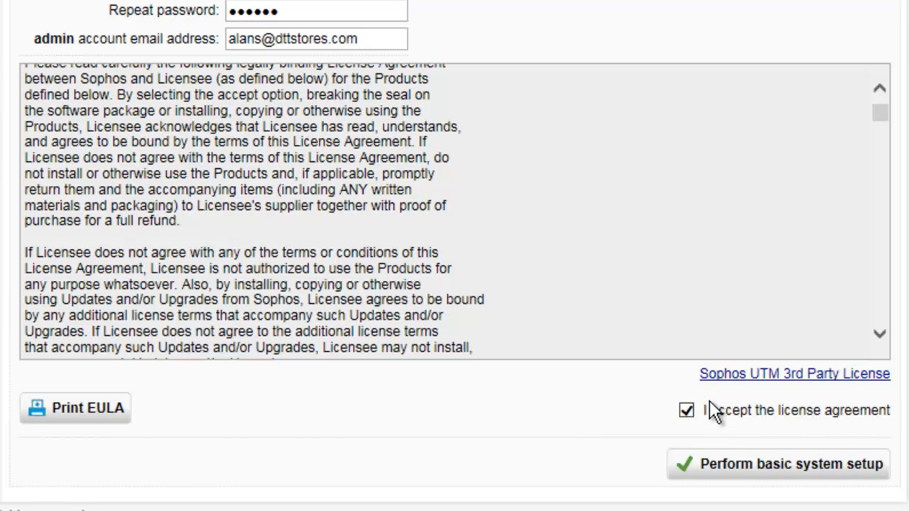